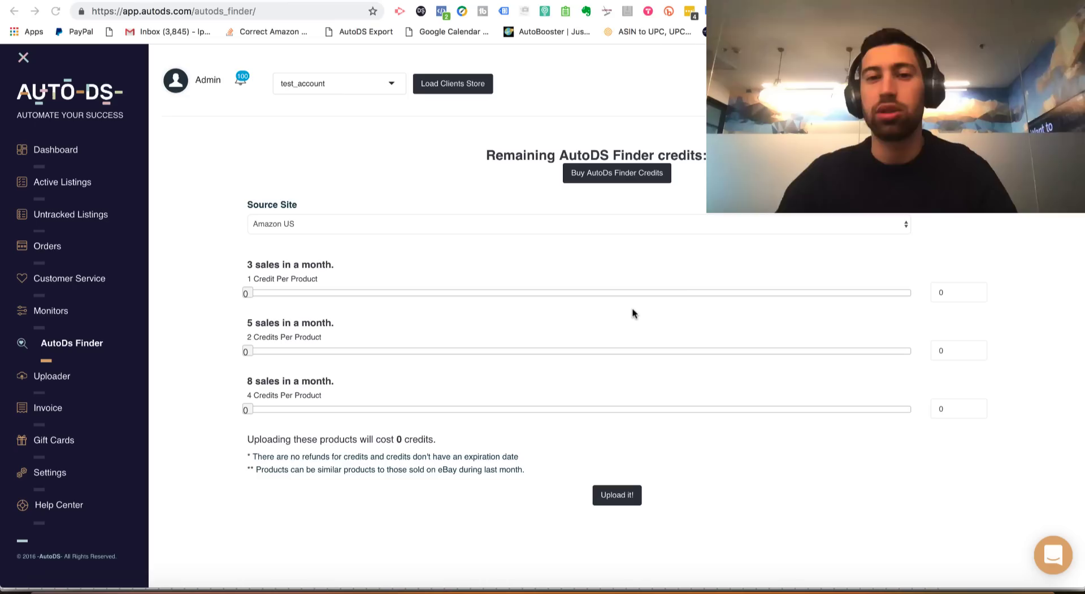
mouse_move(577, 220)
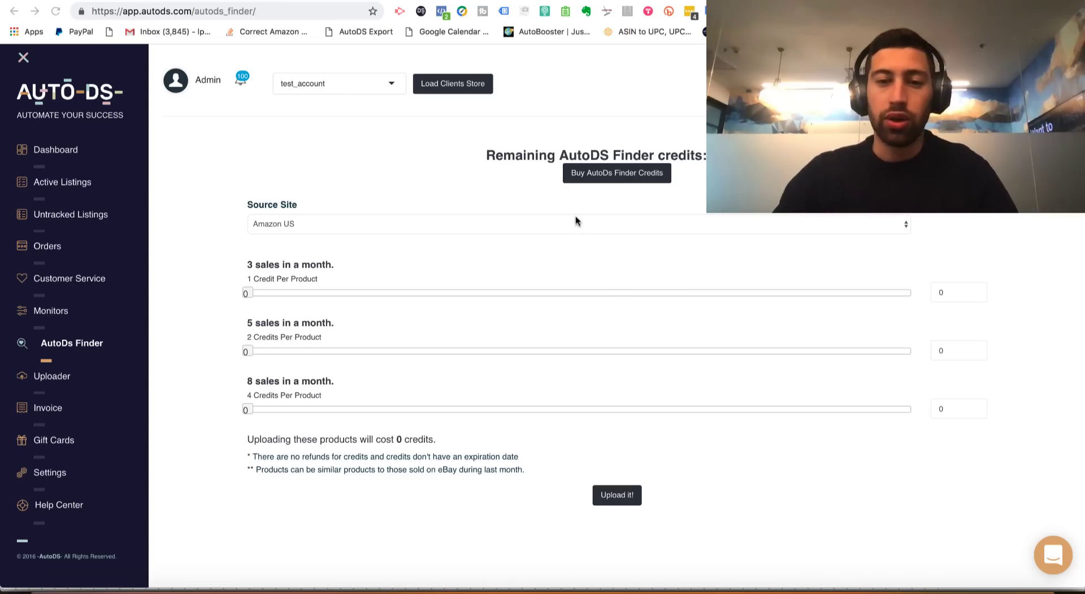
Keep Amazon US as source and request 100 products each from the 8-sales and 5-sales tiers (600 credits)
left_click(561, 220)
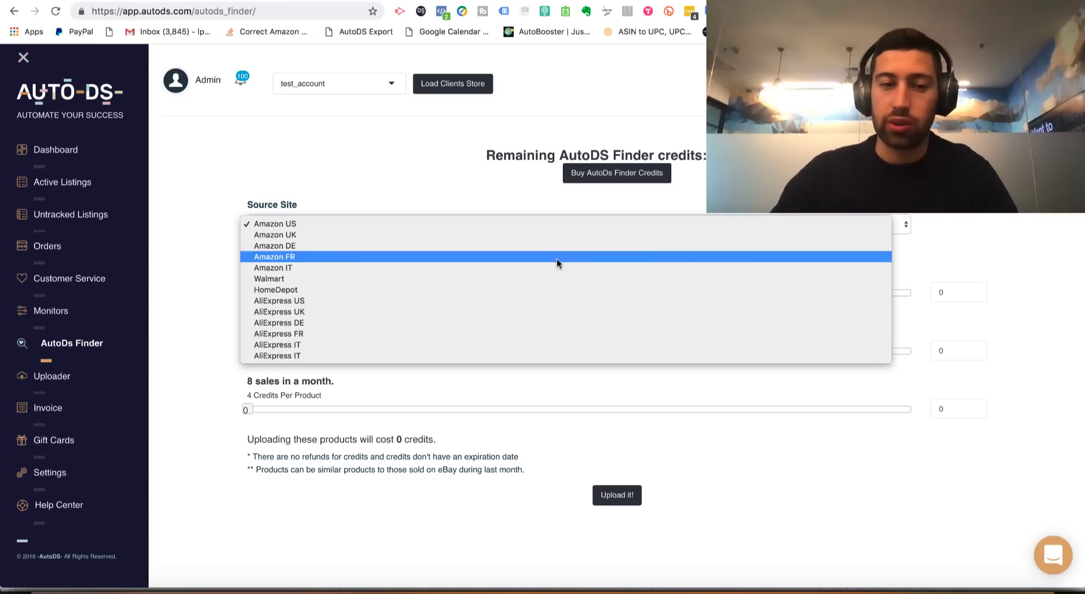
left_click(275, 222)
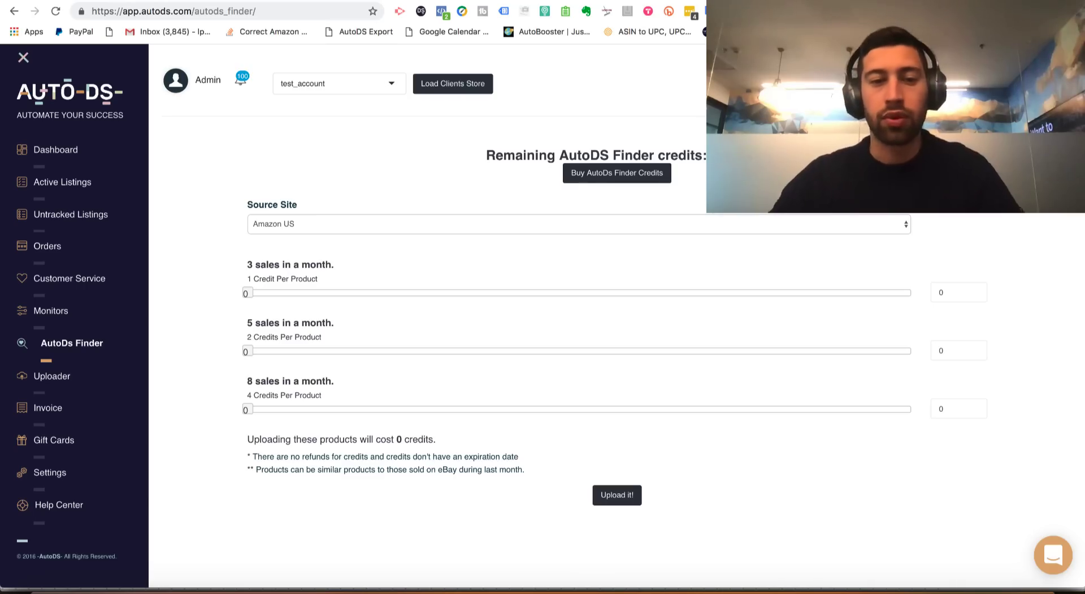
mouse_move(407, 252)
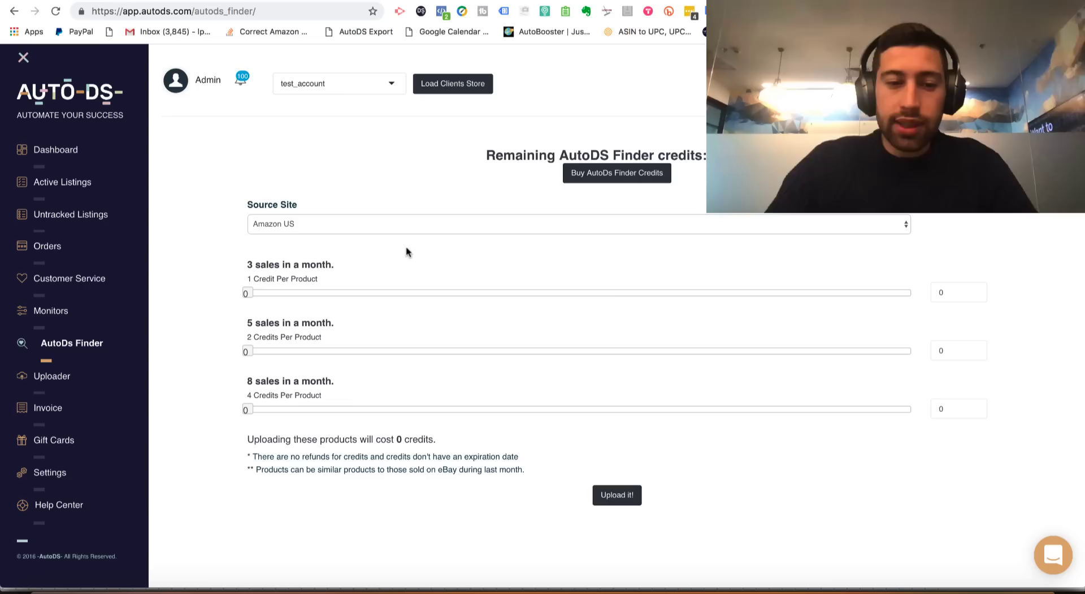
mouse_move(366, 185)
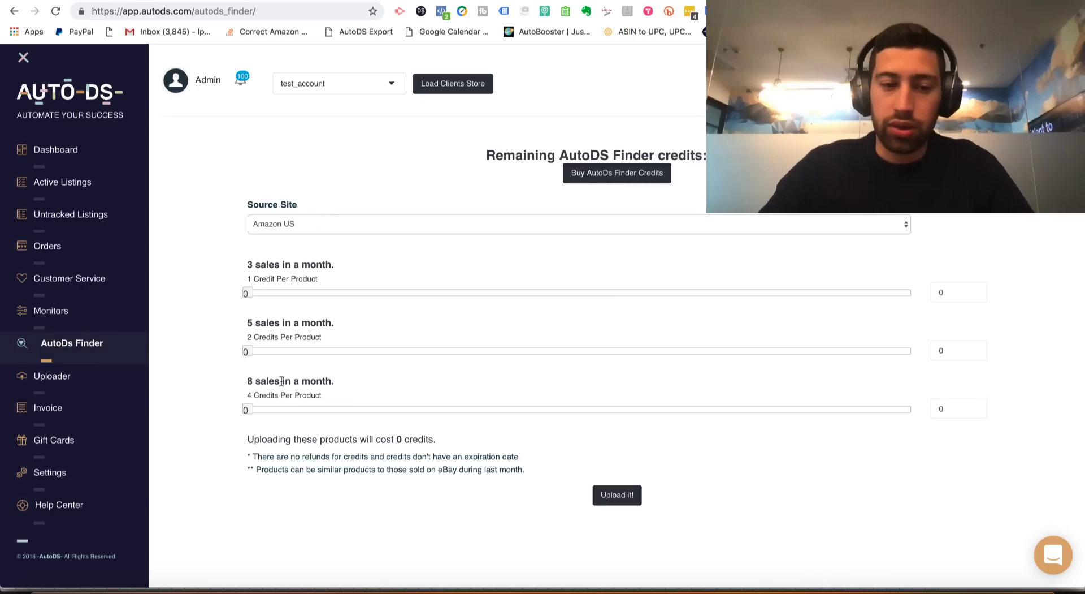
left_click_drag(248, 408, 489, 408)
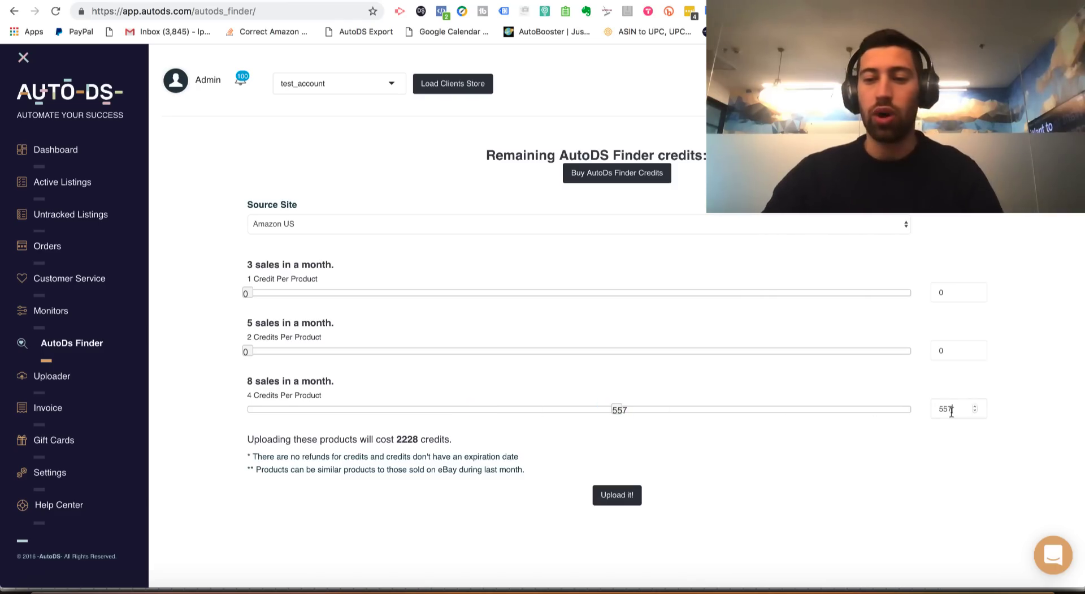
type("1")
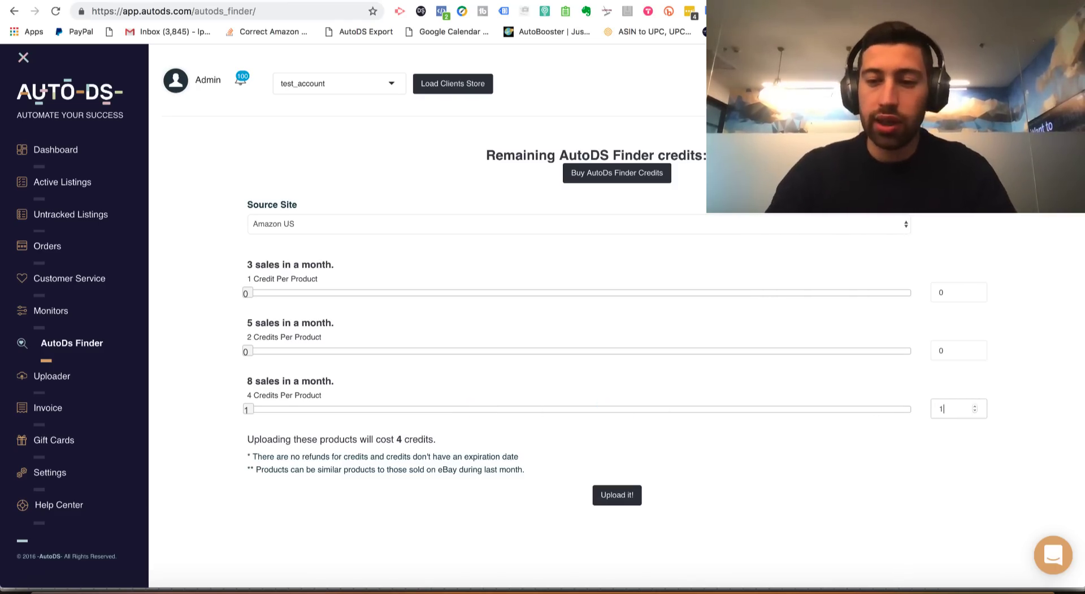
type("100")
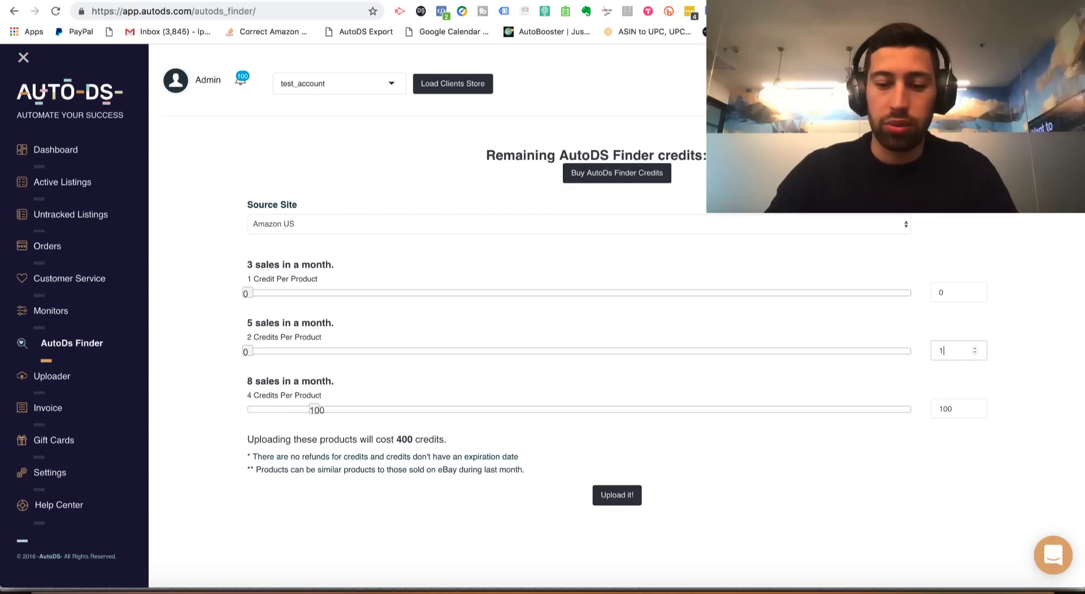
type("100")
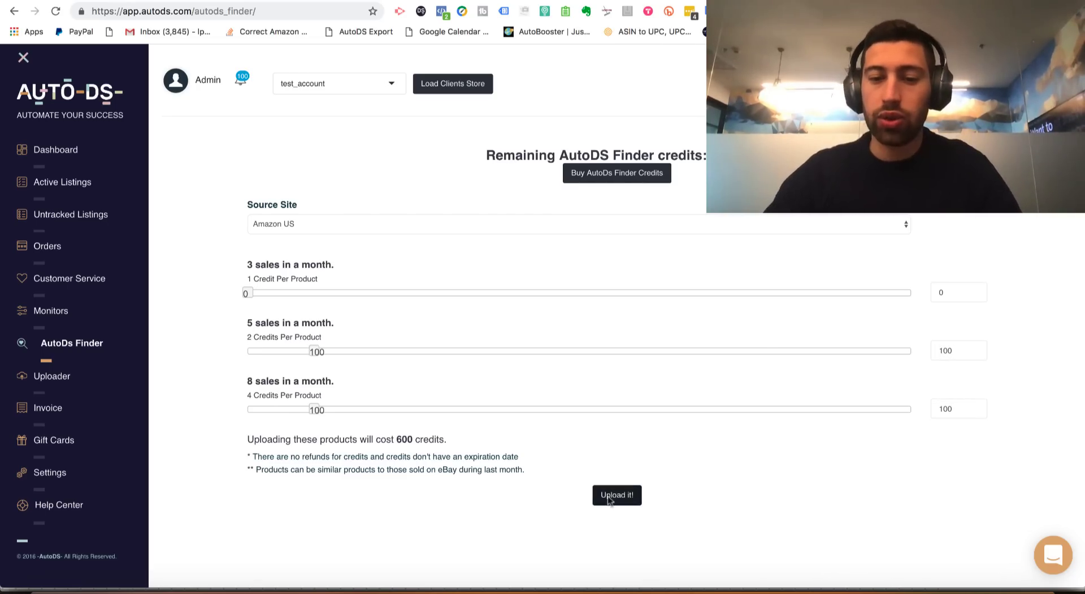
mouse_move(419, 230)
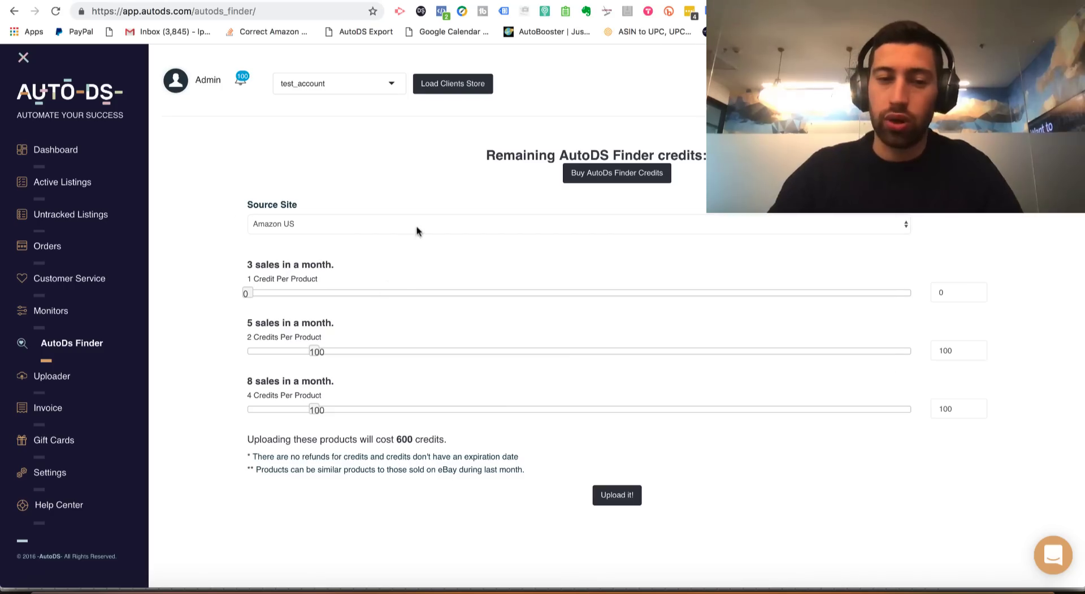
mouse_move(479, 332)
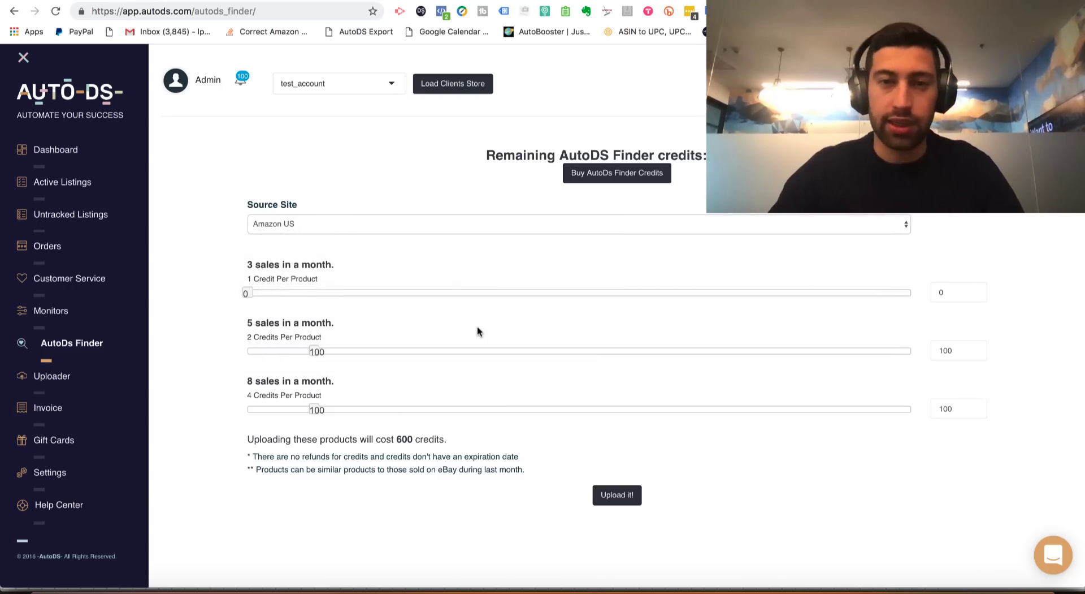
mouse_move(301, 487)
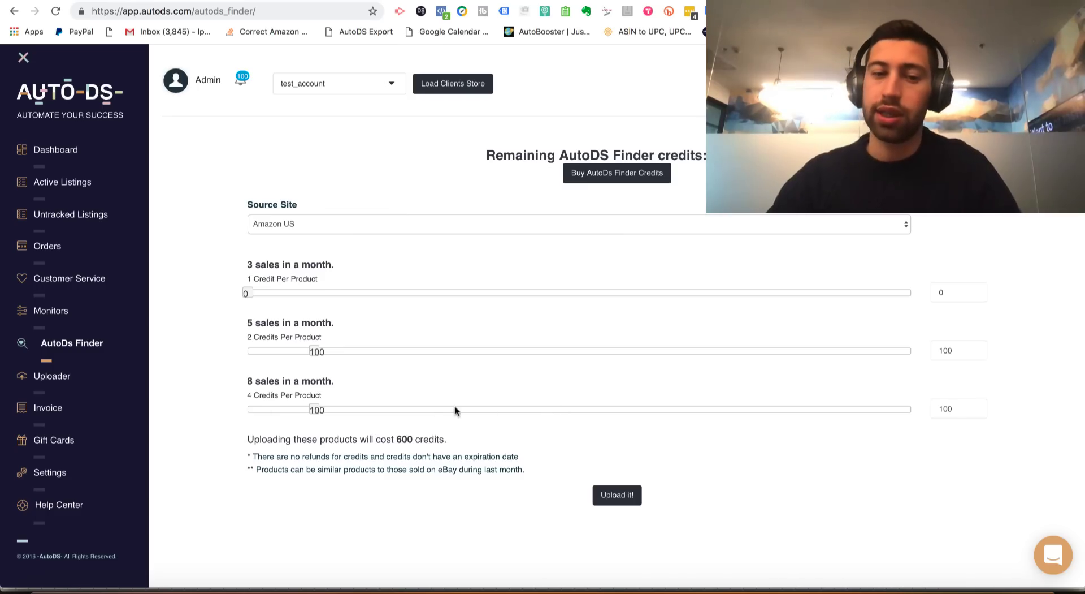
mouse_move(600, 482)
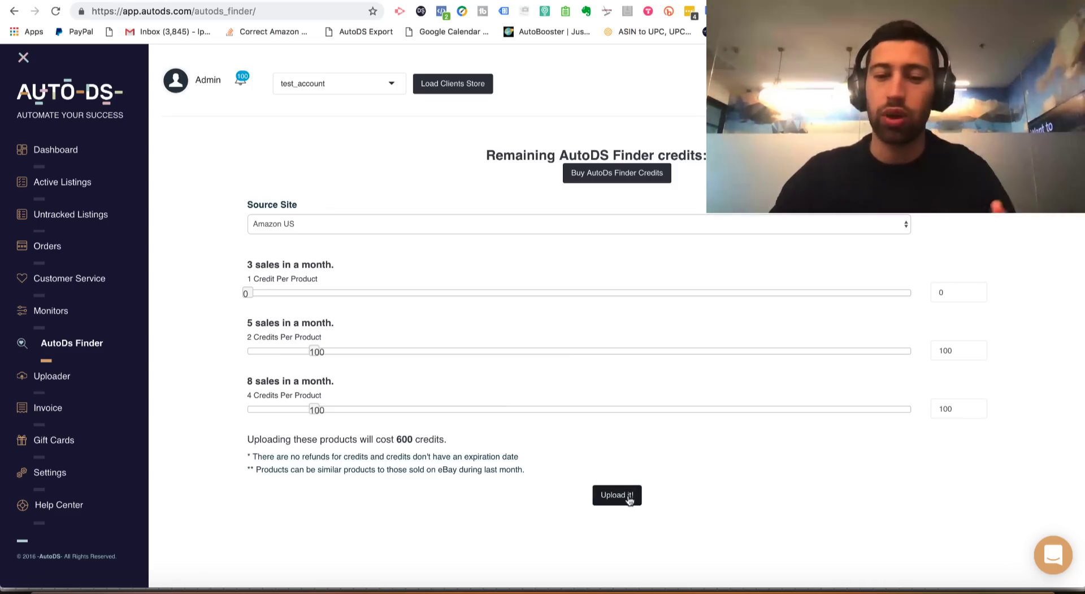
mouse_move(628, 504)
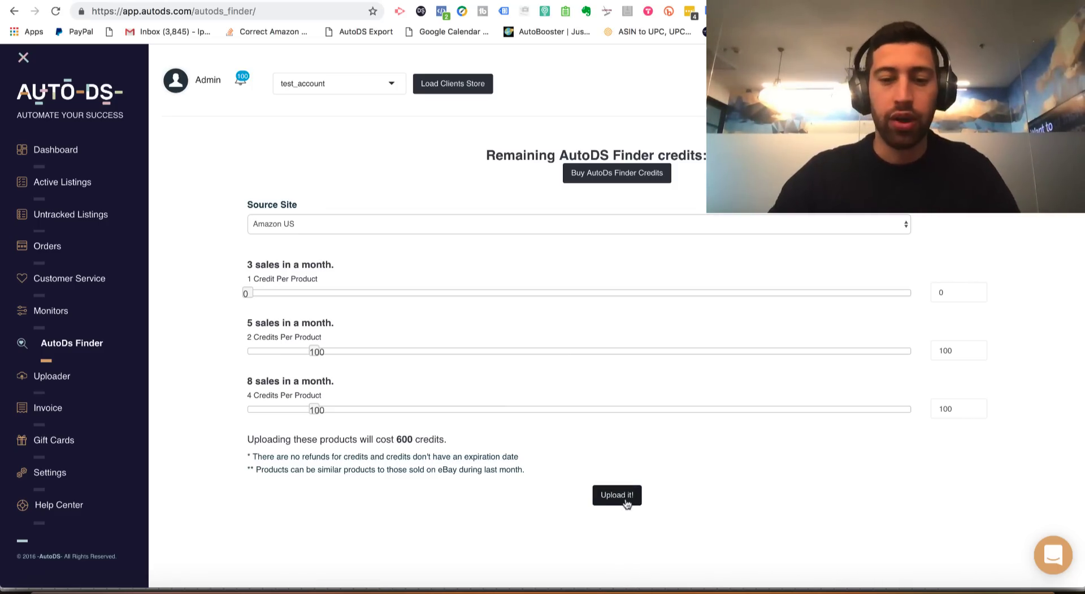
left_click(617, 494)
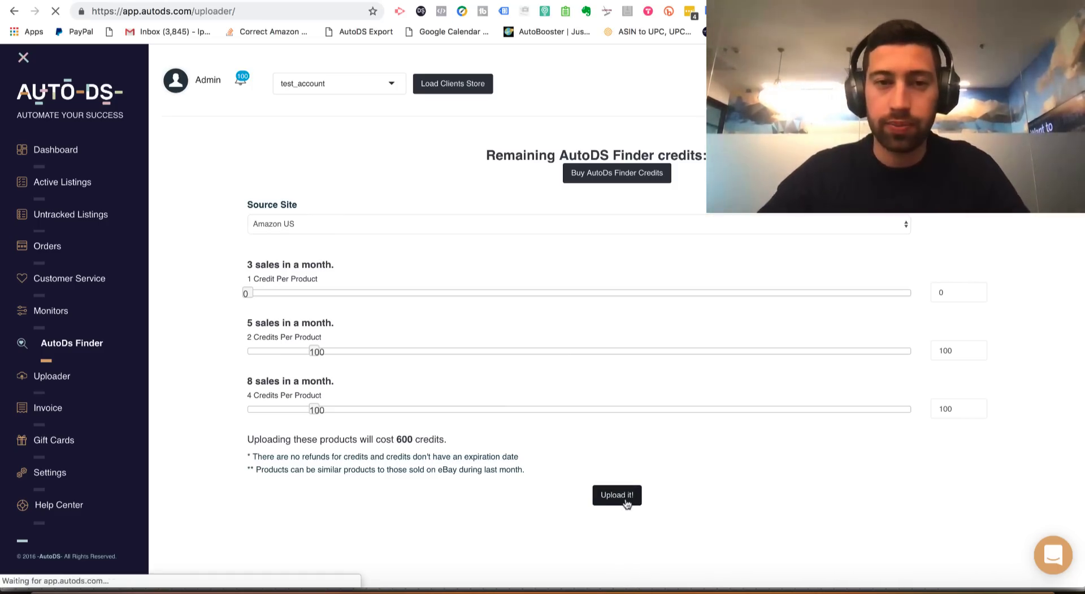
left_click(617, 494)
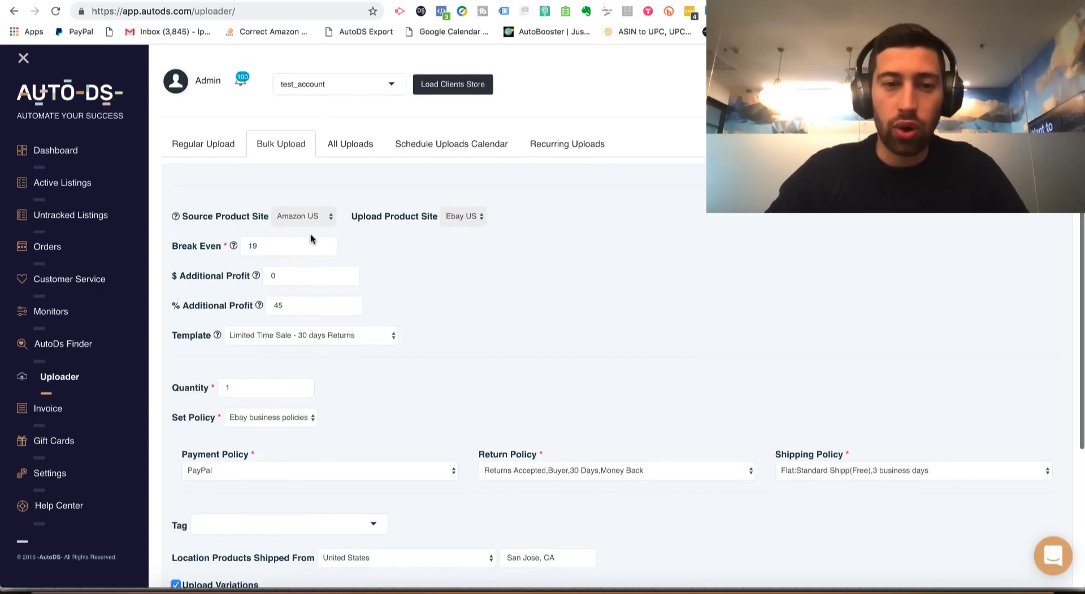
scroll("down", 3)
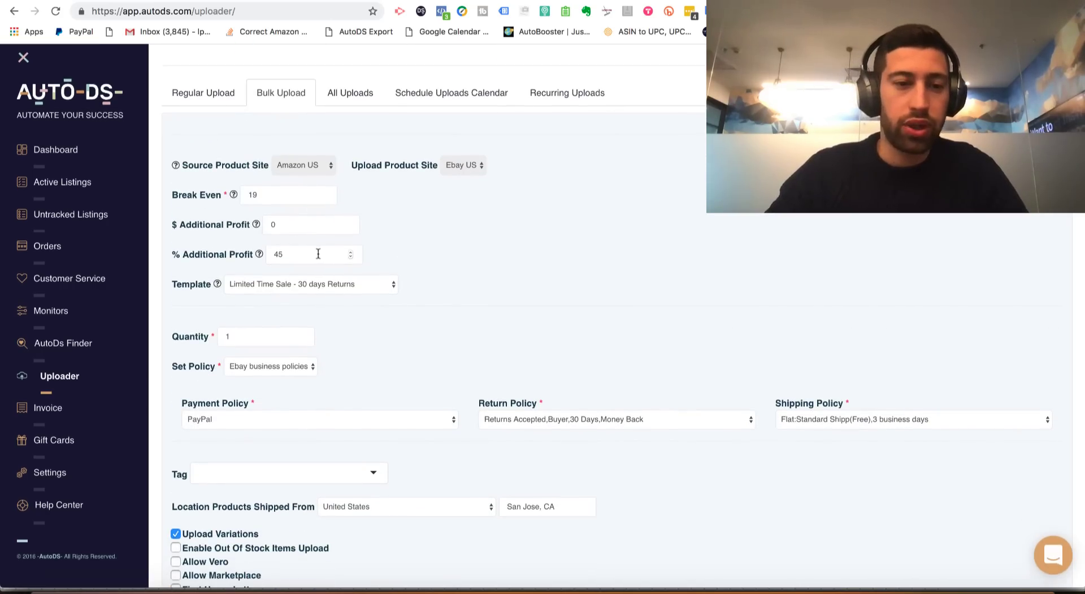
type("10")
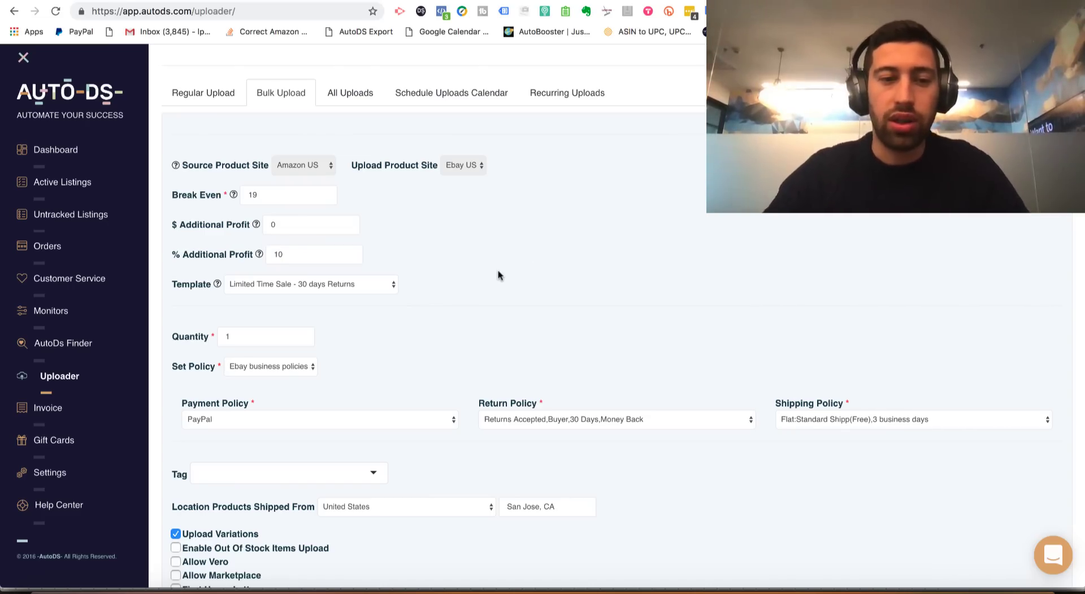
scroll("down", 3)
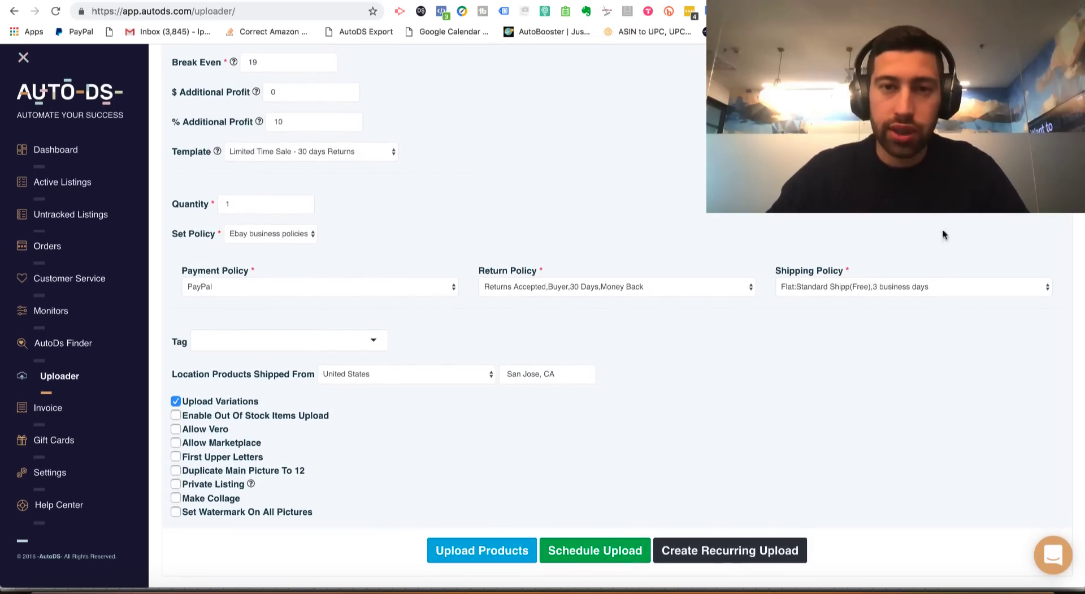
left_click(175, 400)
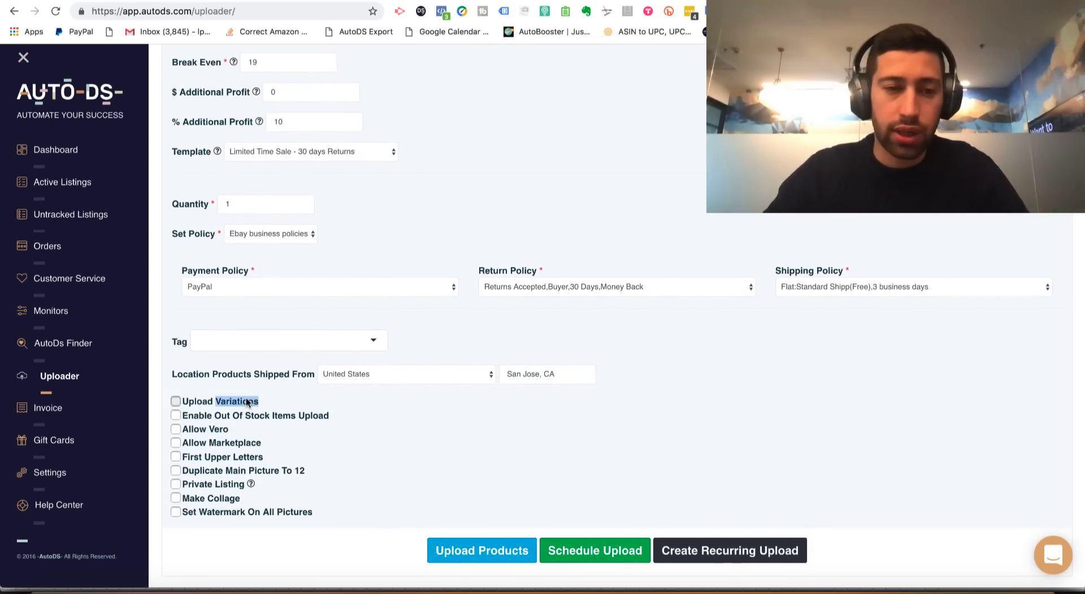
left_click(175, 401)
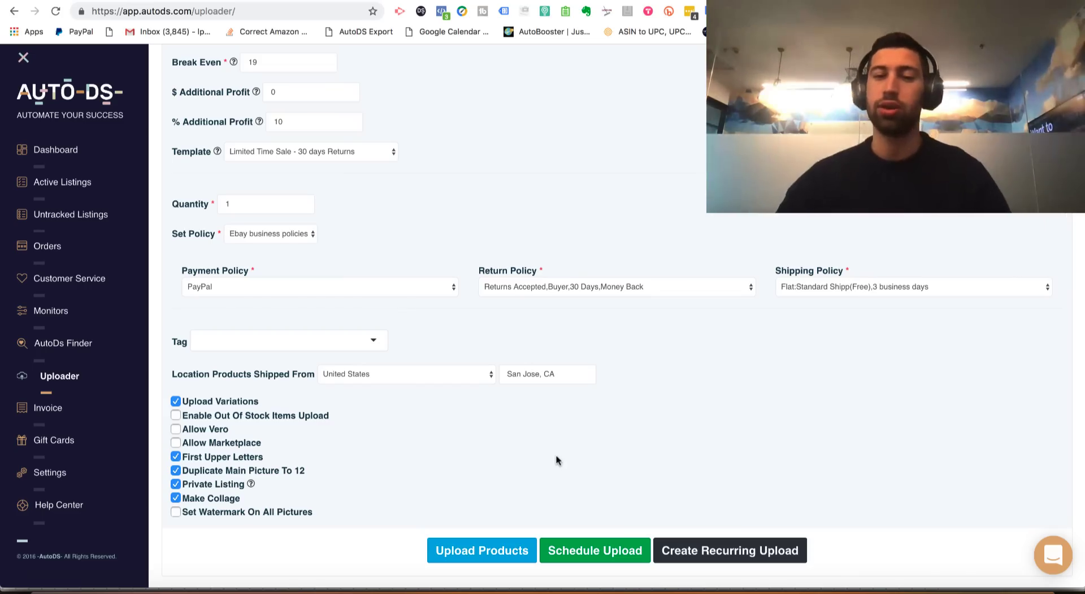
mouse_move(568, 460)
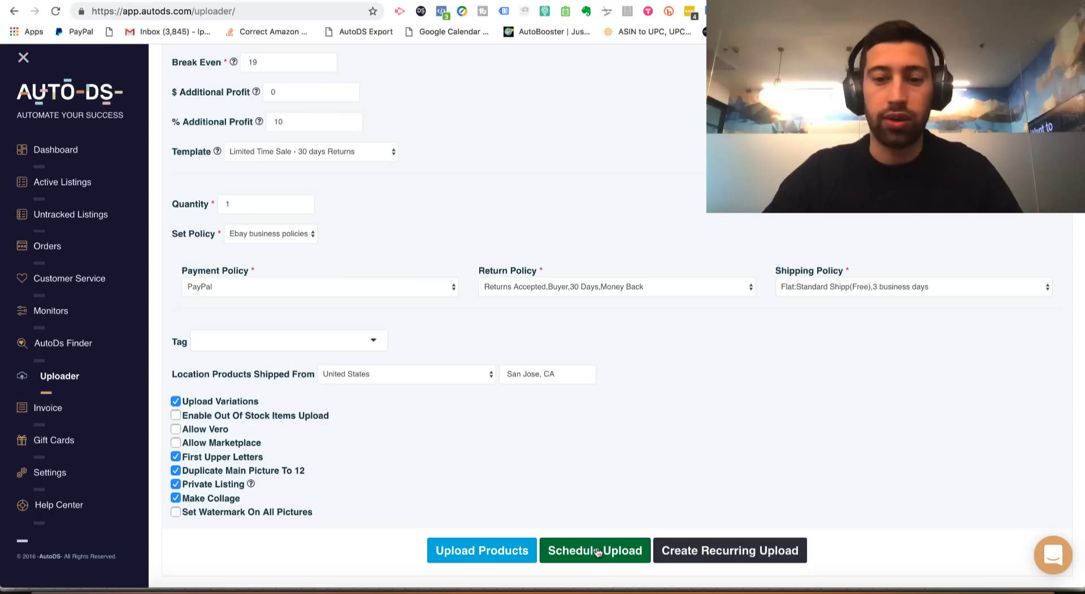
mouse_move(707, 543)
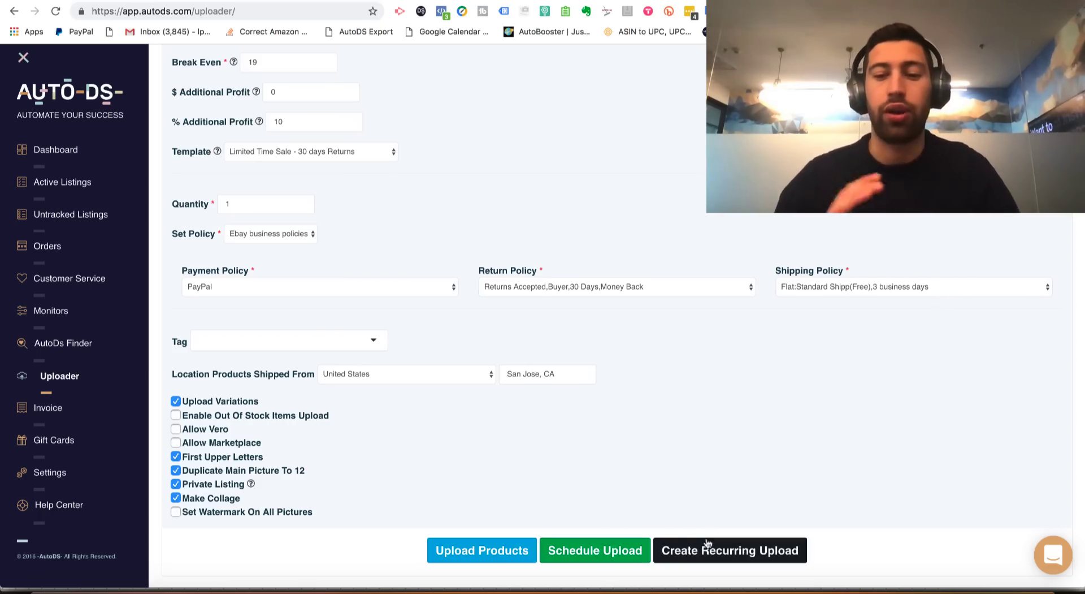
Create a recurring daily upload of the 200 items with upload time 18:00 and confirm it
left_click(730, 549)
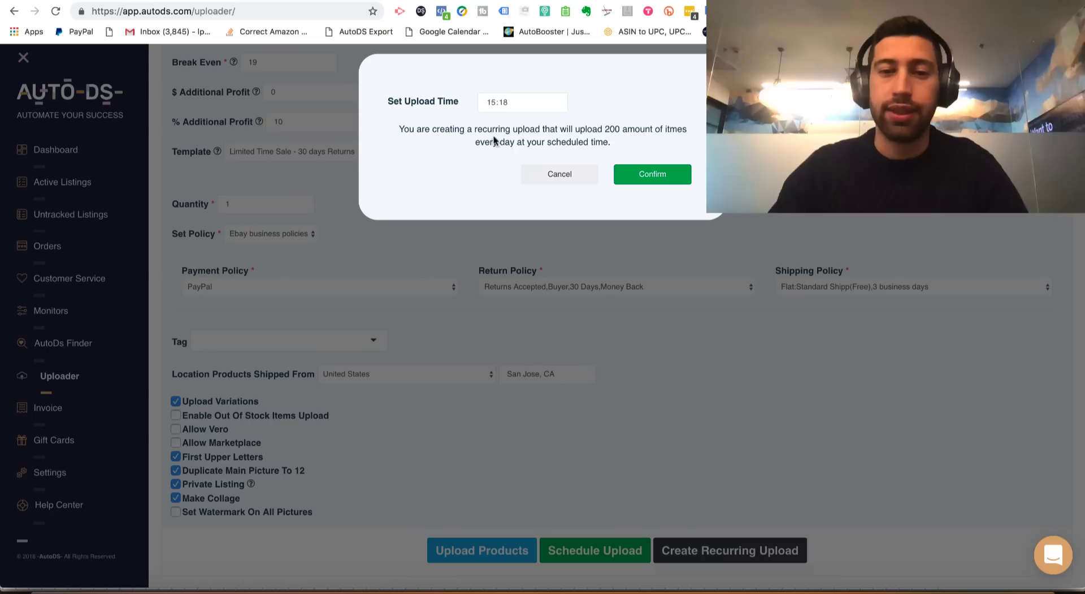
left_click(493, 101)
type("06:00")
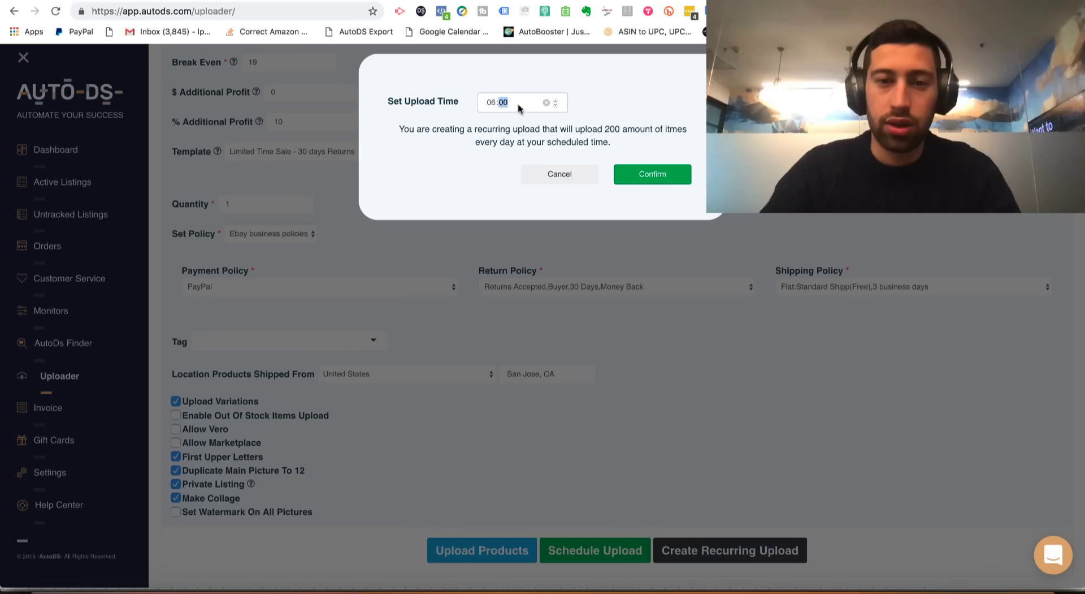
type("18:00")
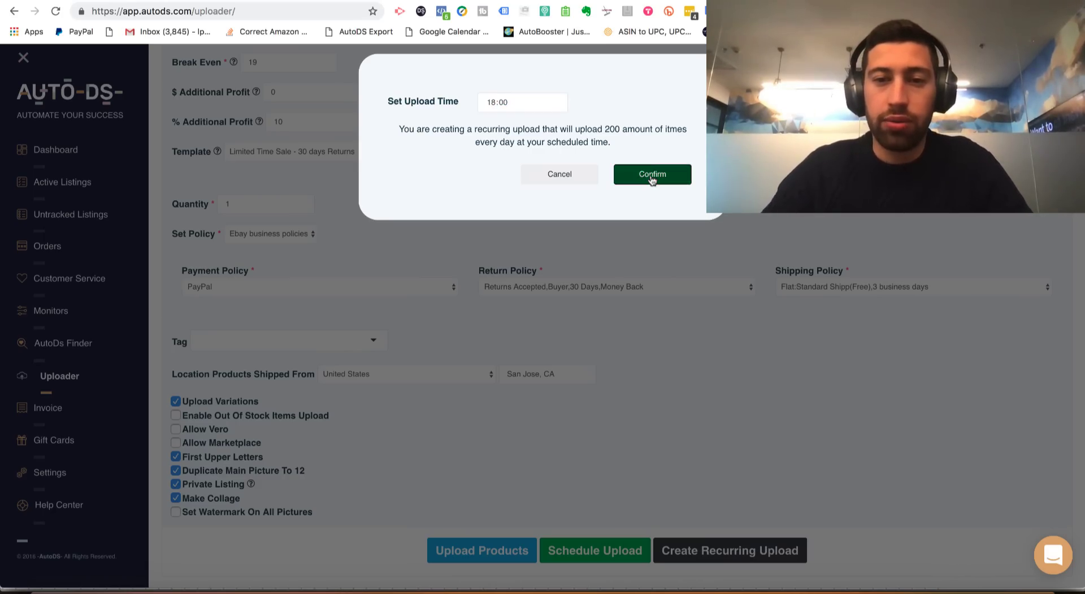
left_click(653, 173)
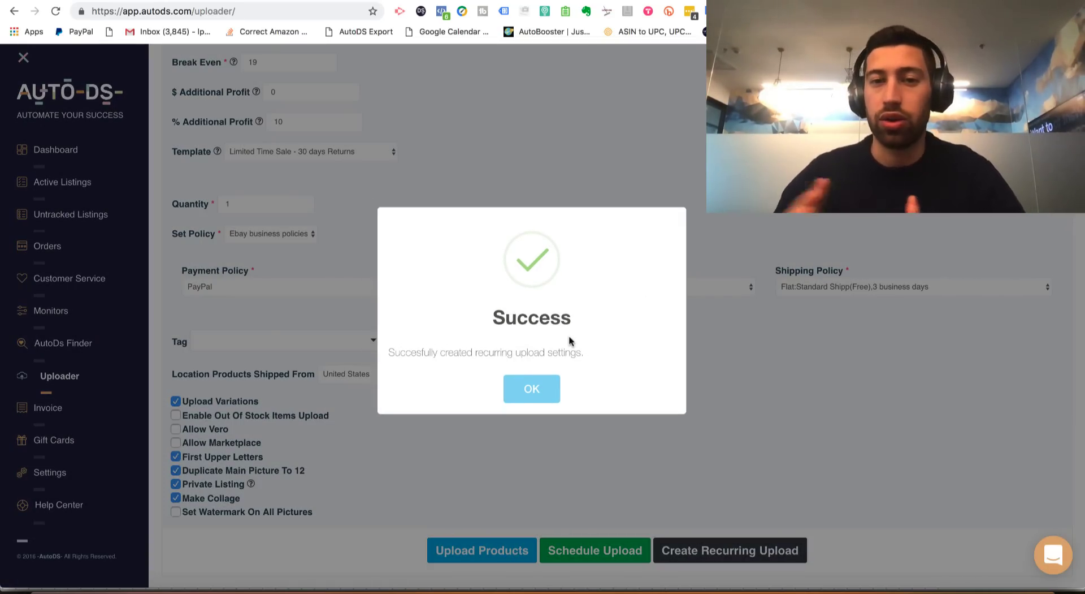
Dismiss the success message and review the first 18:00 recurring upload's settings without changes
left_click(531, 387)
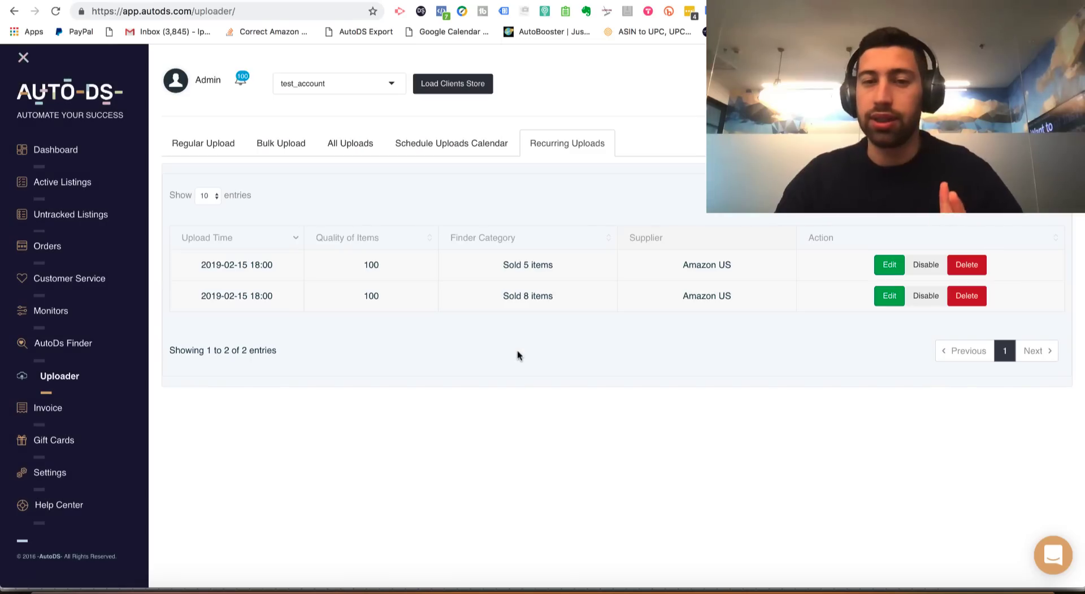
mouse_move(640, 303)
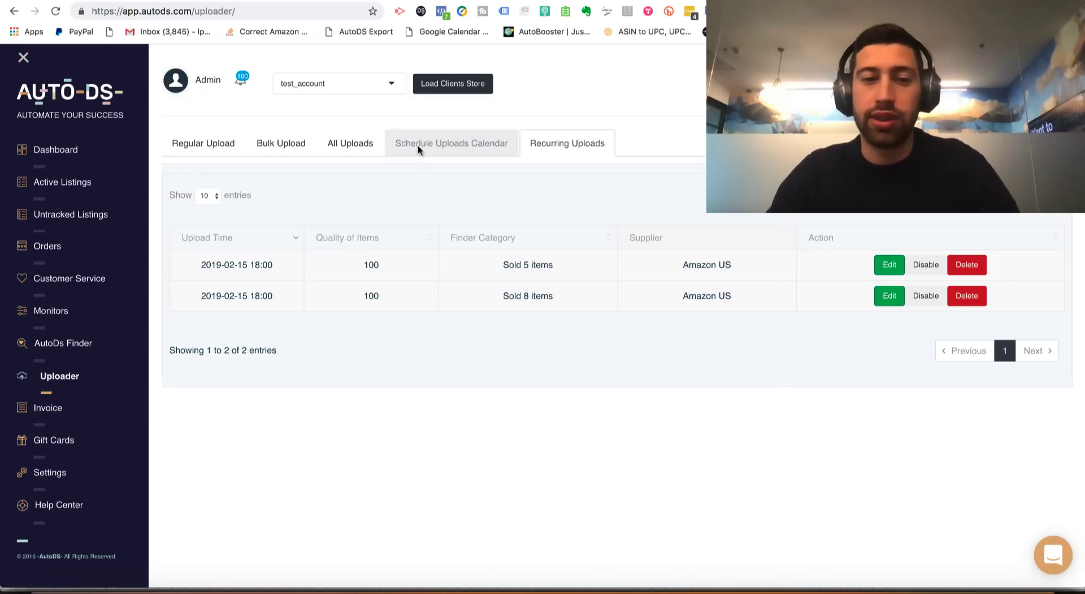
mouse_move(414, 234)
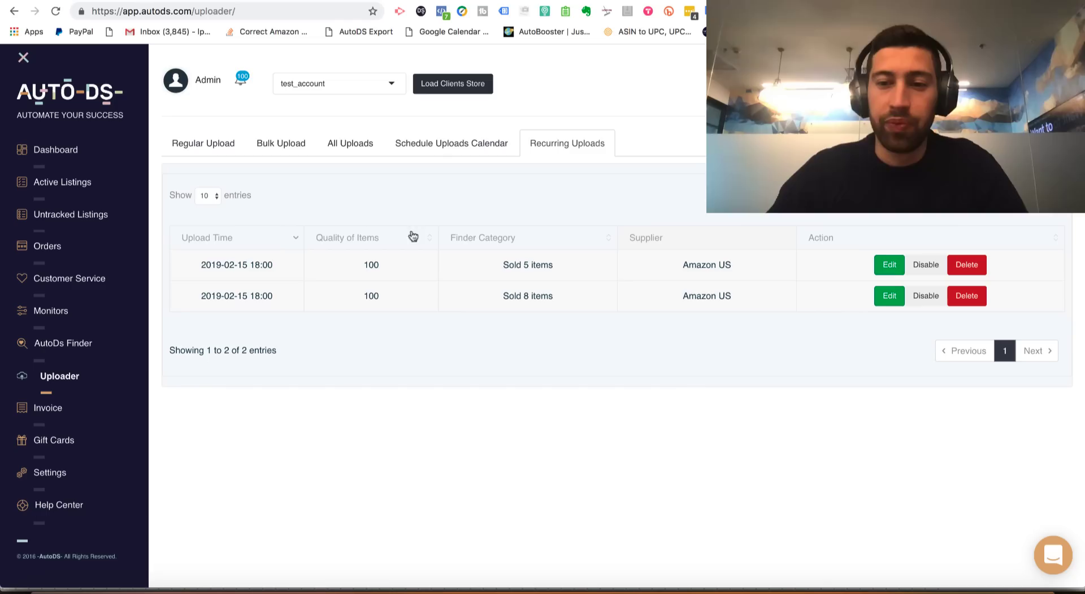
left_click(889, 264)
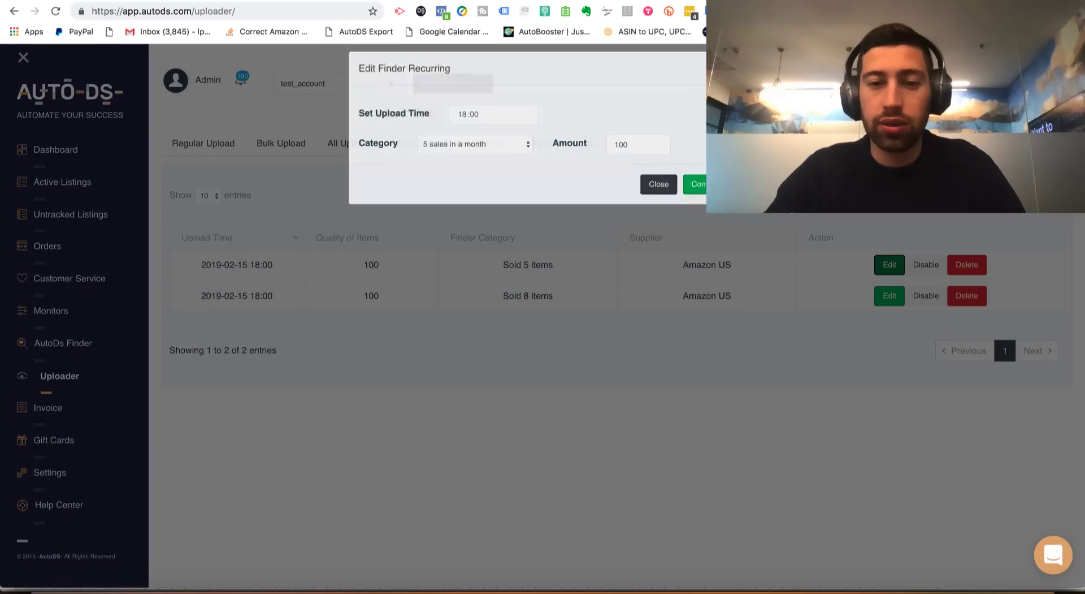
left_click(658, 183)
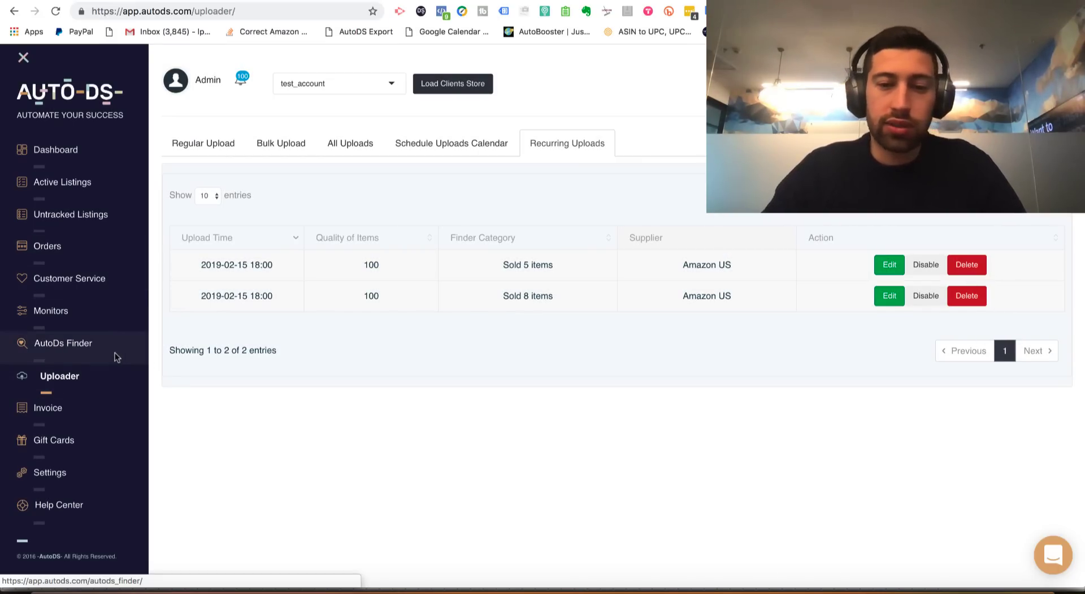
In Finder, choose AliExpress US and send 10 eight-sales products (40 credits) to the uploader
left_click(64, 343)
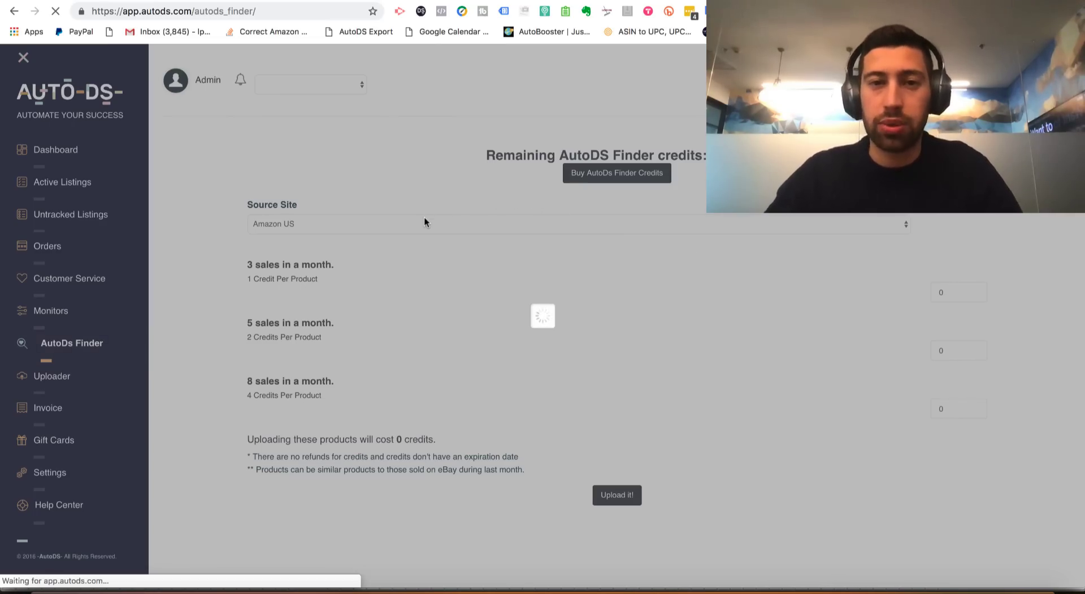
left_click(578, 232)
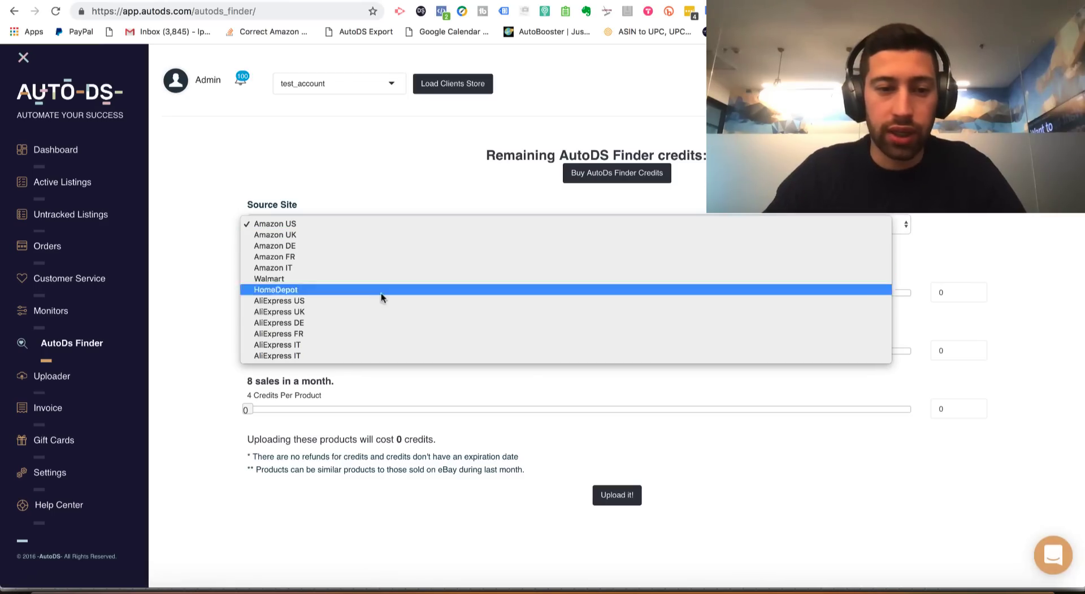
mouse_move(369, 271)
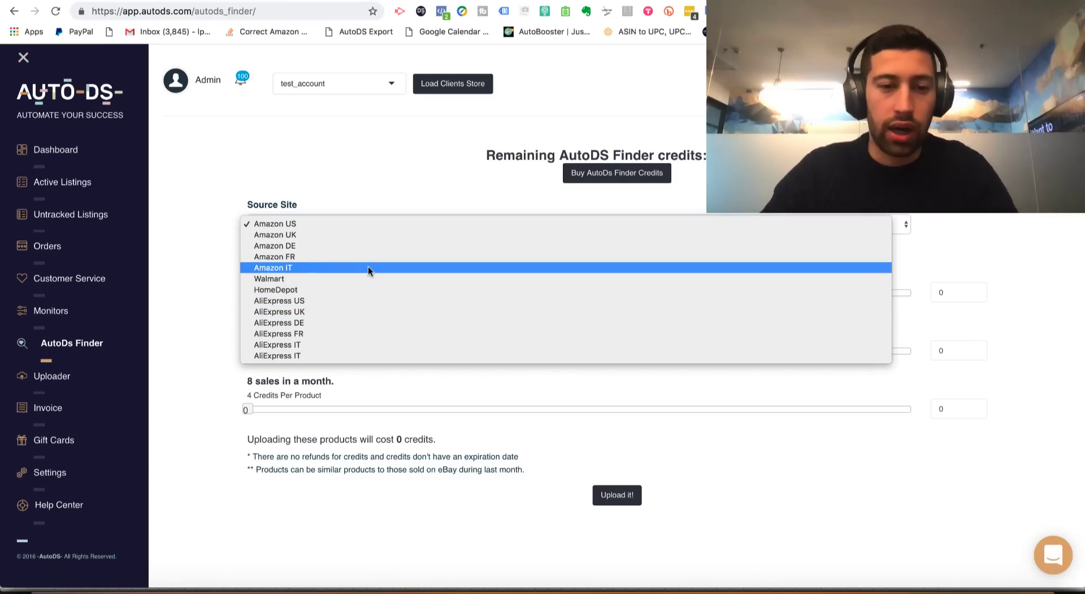
left_click(278, 300)
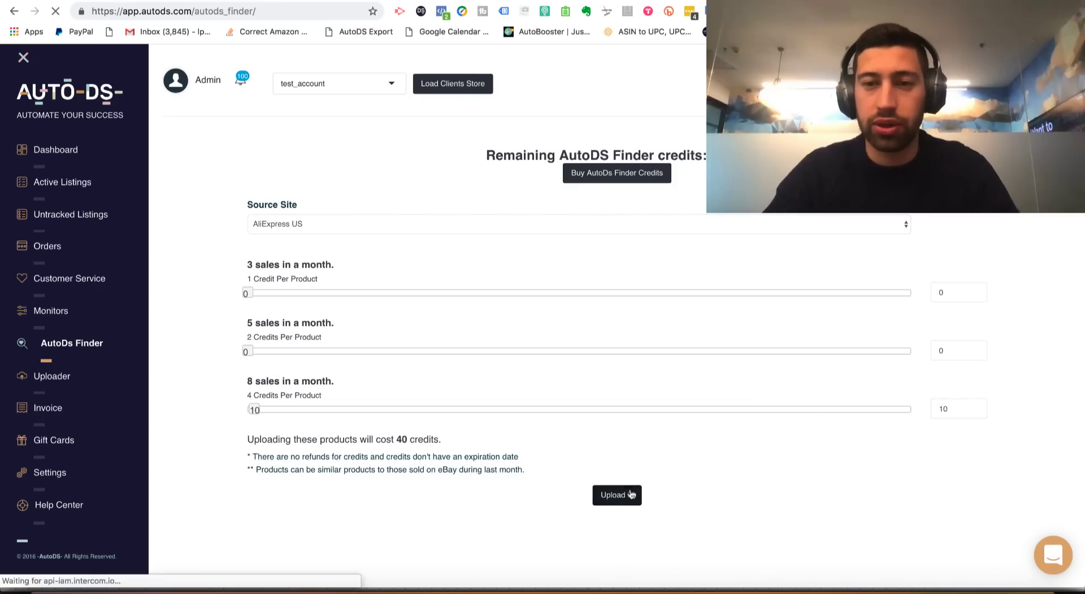
left_click(616, 494)
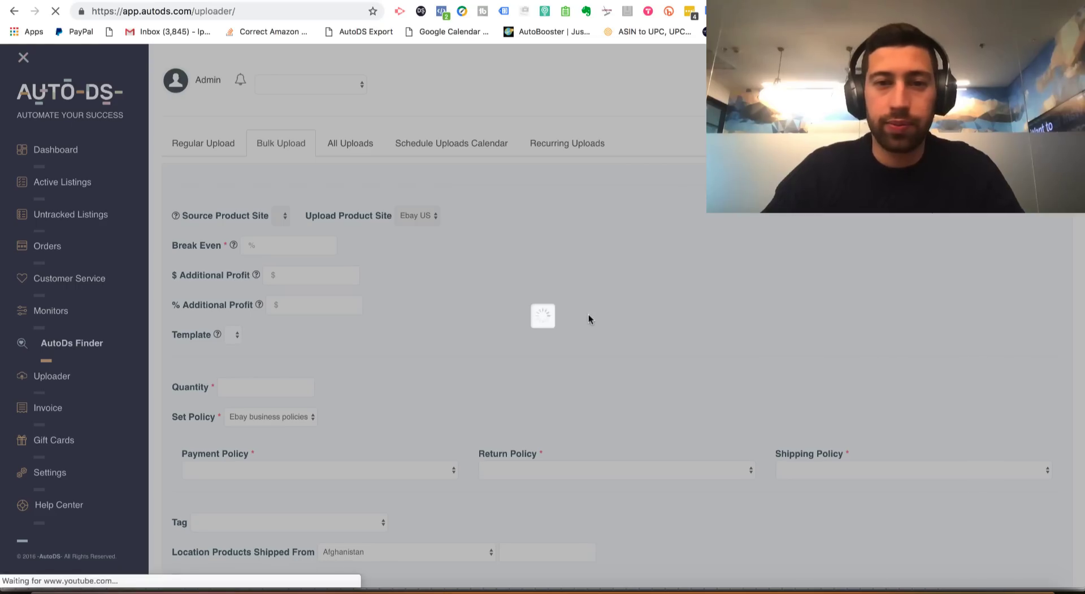
mouse_move(621, 310)
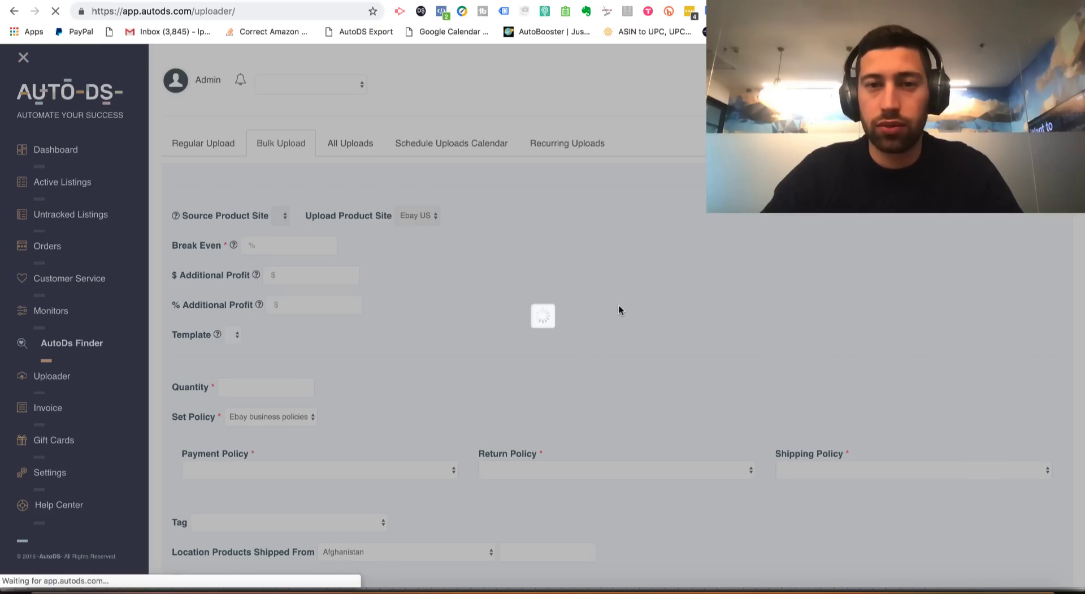
Create and confirm a daily recurring upload of the 10 AliExpress US items at 15:19
scroll("down", 3)
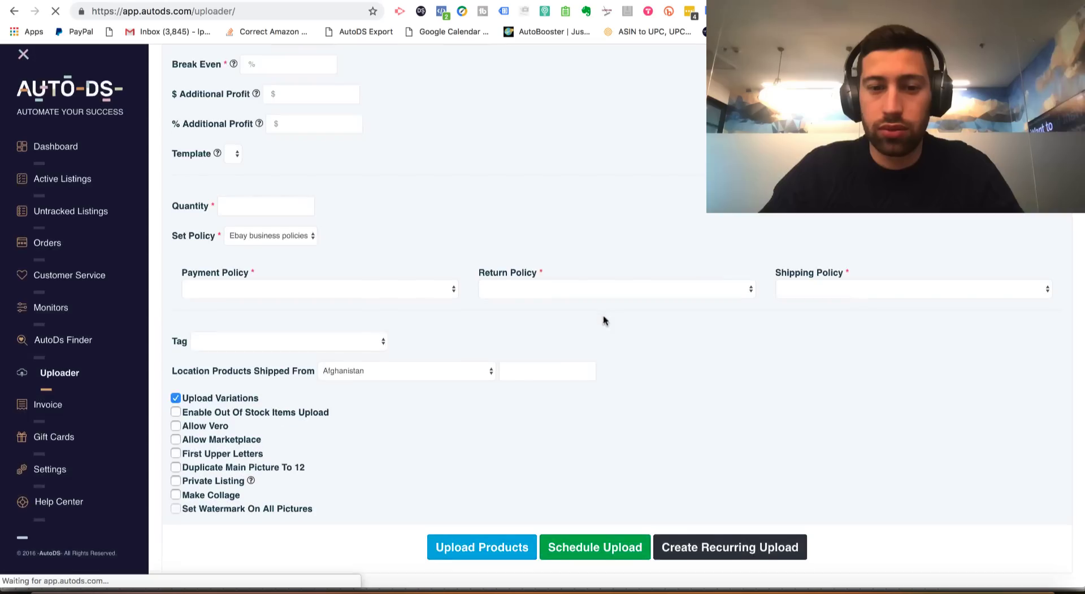
left_click(730, 546)
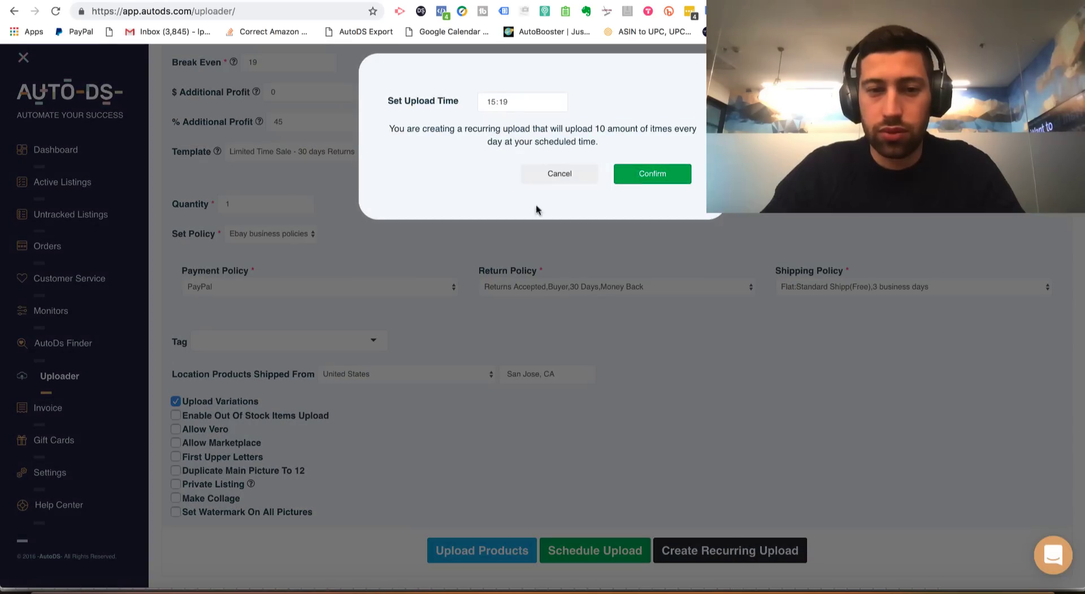
left_click(651, 173)
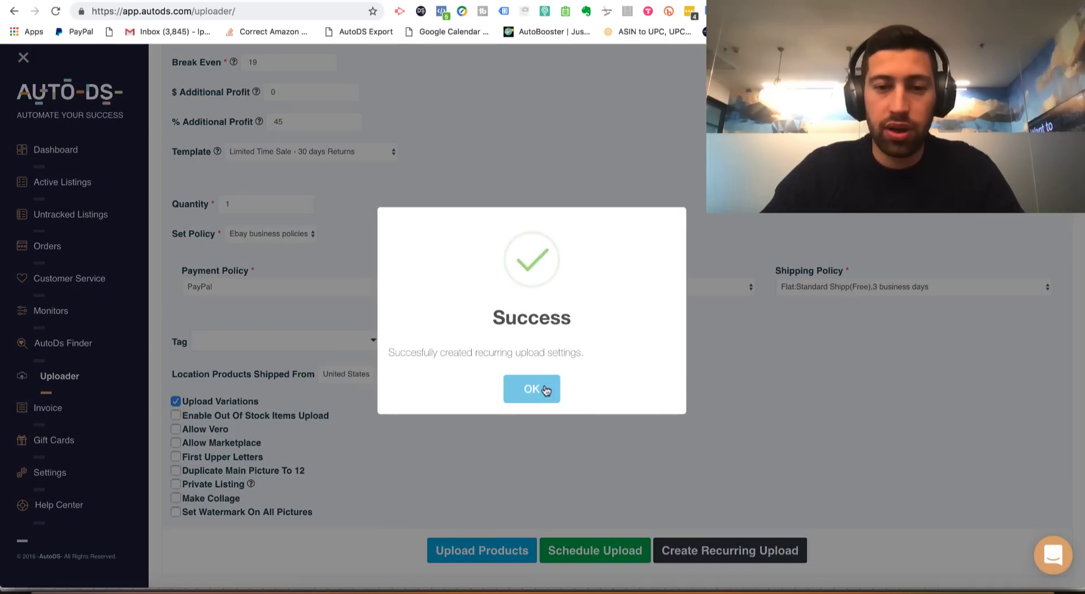
left_click(532, 387)
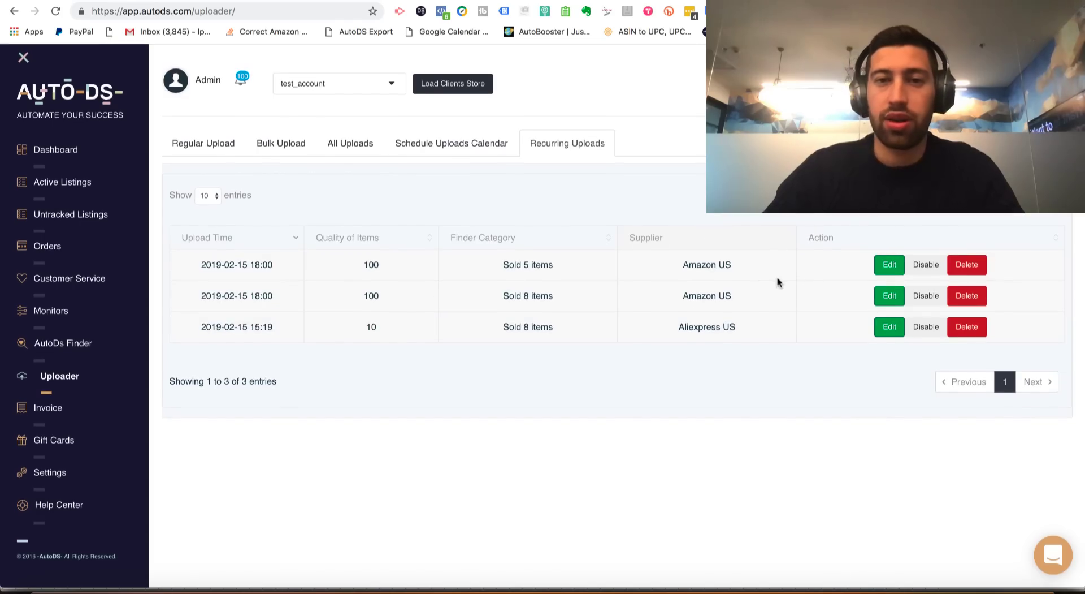